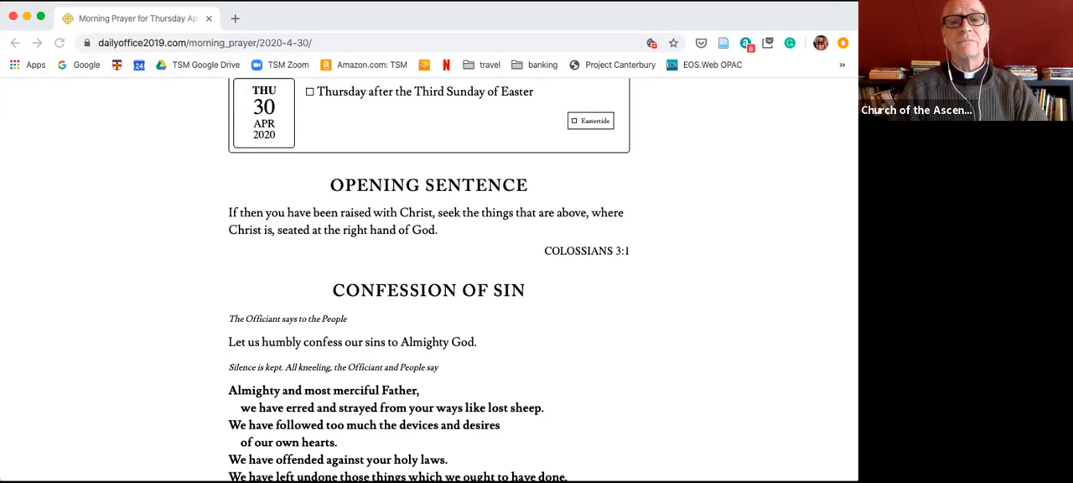
{"action": "scroll", "scroll_direction": "down", "scroll_amount": 3}
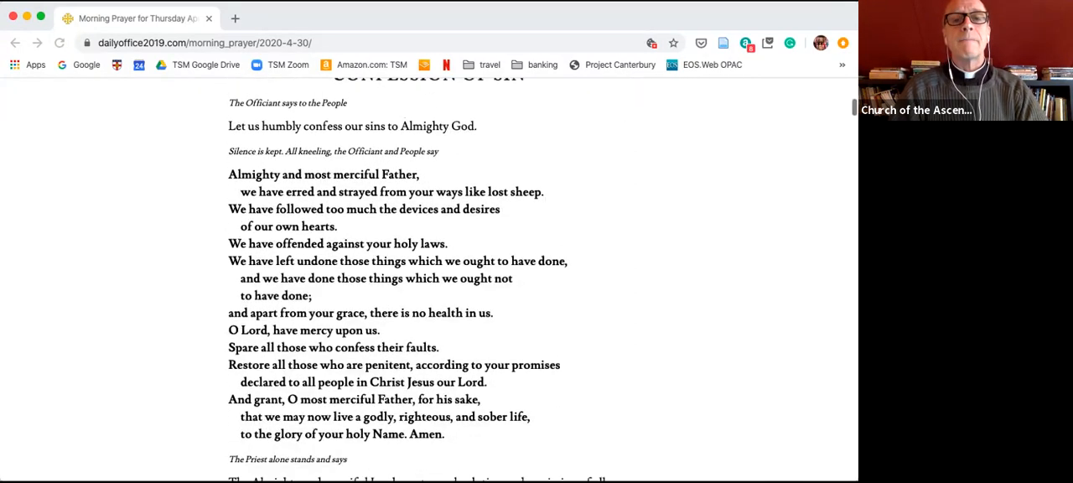
{"action": "scroll", "scroll_direction": "down", "scroll_amount": 3}
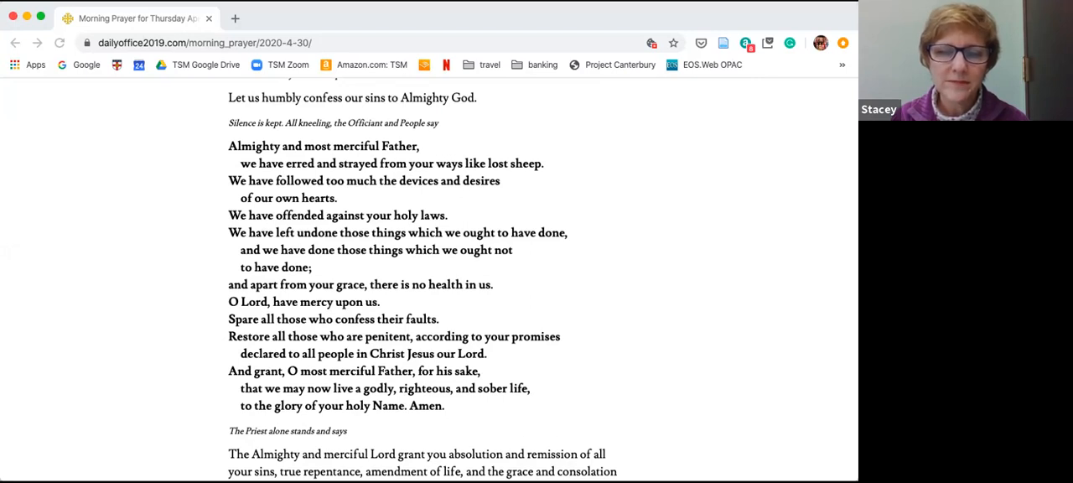
{"action": "scroll", "scroll_direction": "down", "scroll_amount": 3}
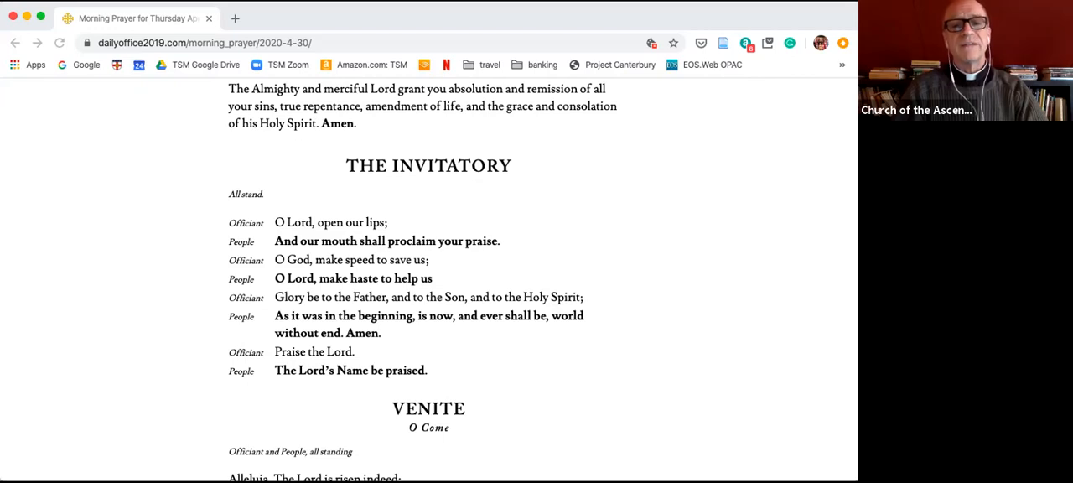
{"action": "scroll", "scroll_direction": "down", "scroll_amount": 3}
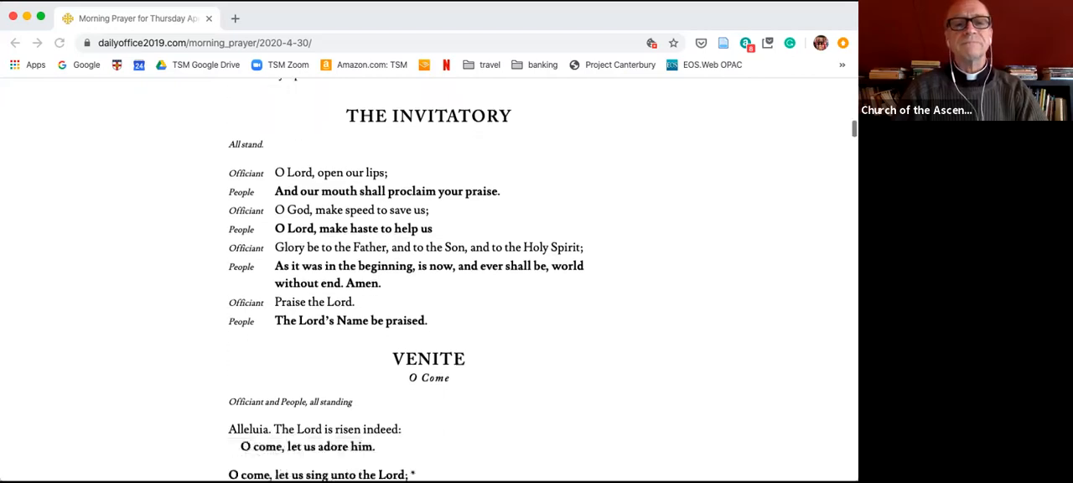
{"action": "scroll", "scroll_direction": "down", "scroll_amount": 3}
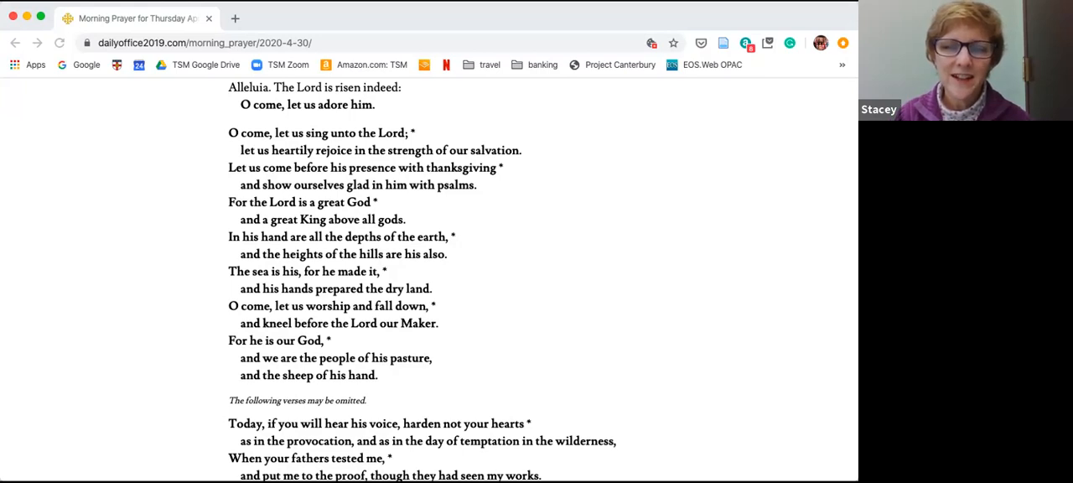
{"action": "scroll", "scroll_direction": "down", "scroll_amount": 3}
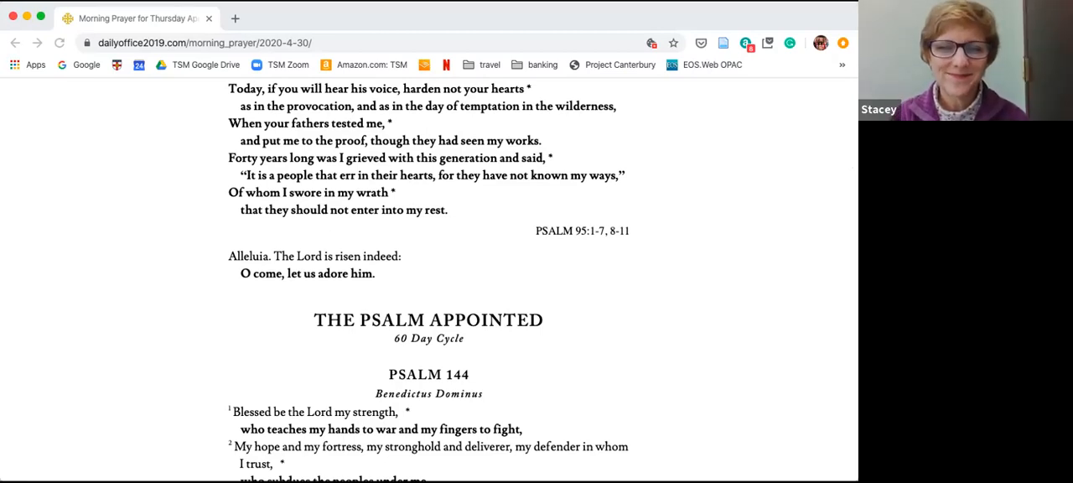
{"action": "scroll", "scroll_direction": "down", "scroll_amount": 3}
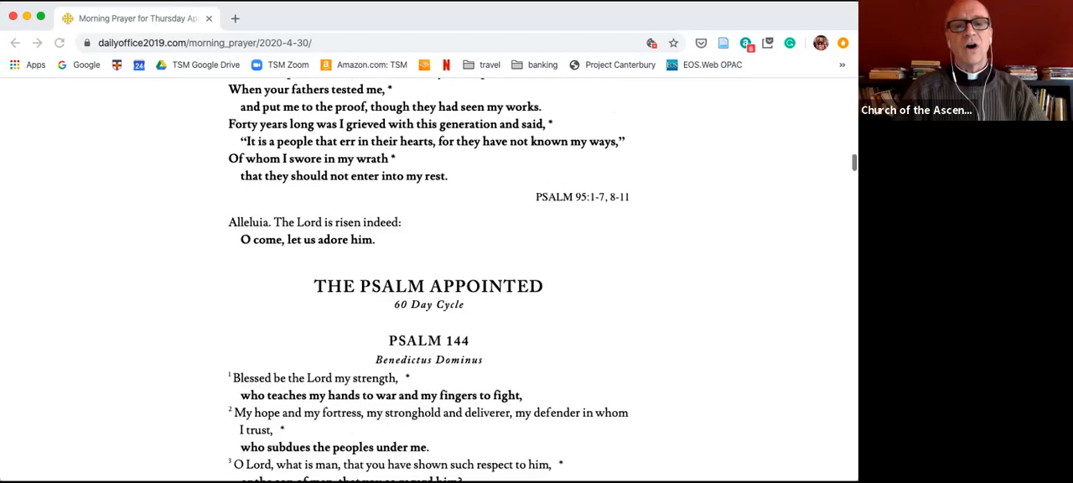
{"action": "scroll", "scroll_direction": "down", "scroll_amount": 3}
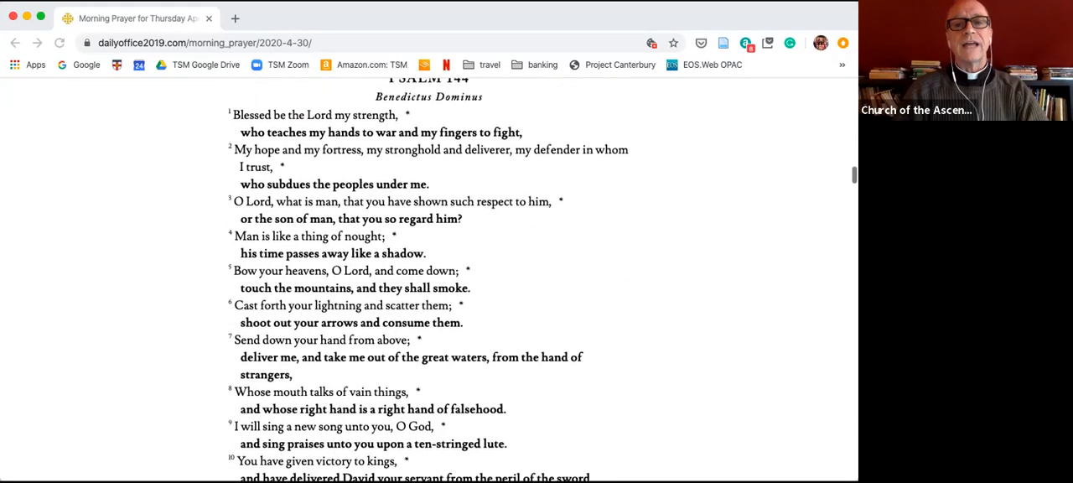
{"action": "scroll", "scroll_direction": "up", "scroll_amount": 3}
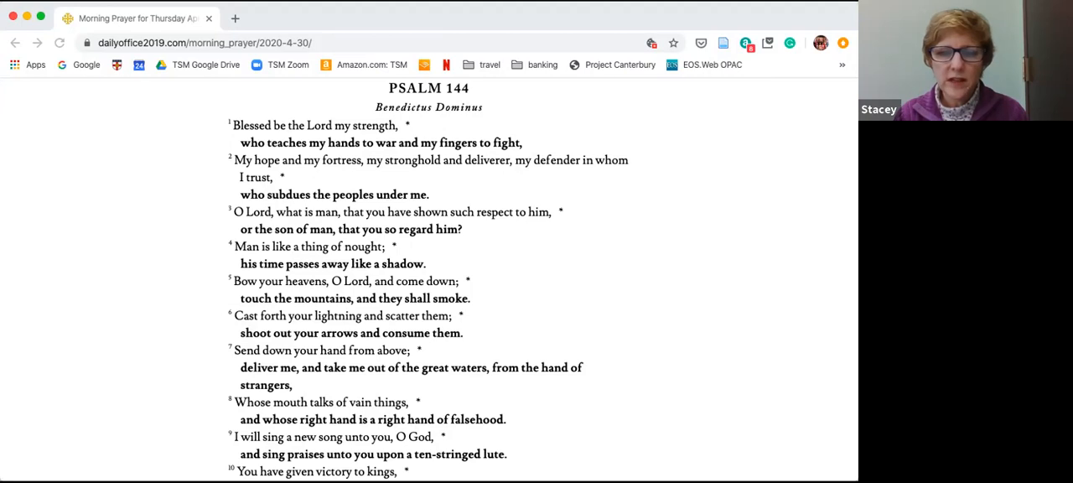
{"action": "scroll", "scroll_direction": "down", "scroll_amount": 3}
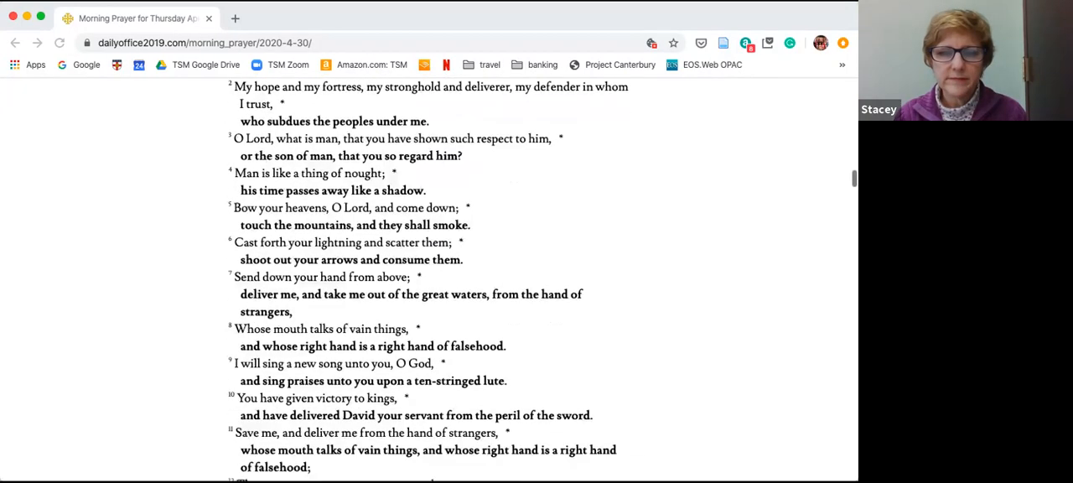
{"action": "scroll", "scroll_direction": "down", "scroll_amount": 3}
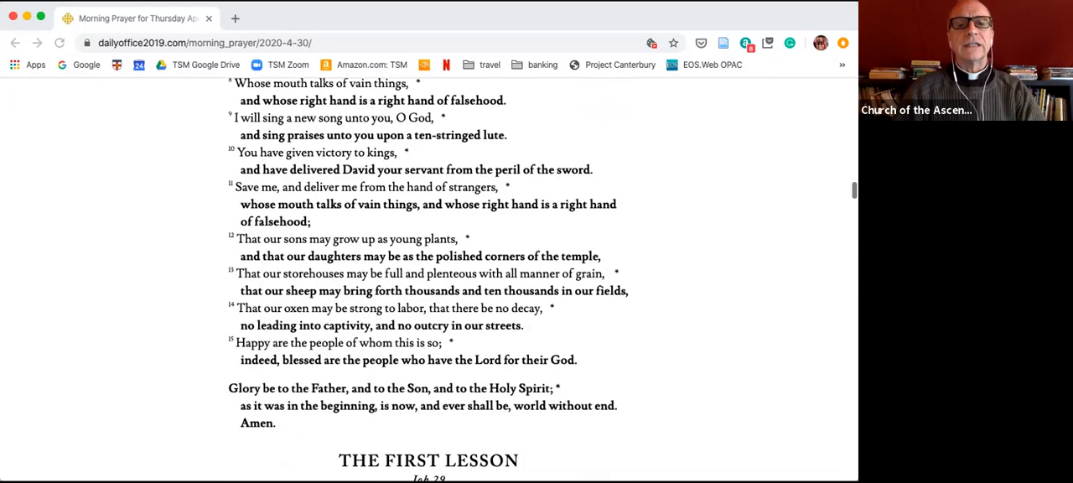
{"action": "scroll", "scroll_direction": "down", "scroll_amount": 3}
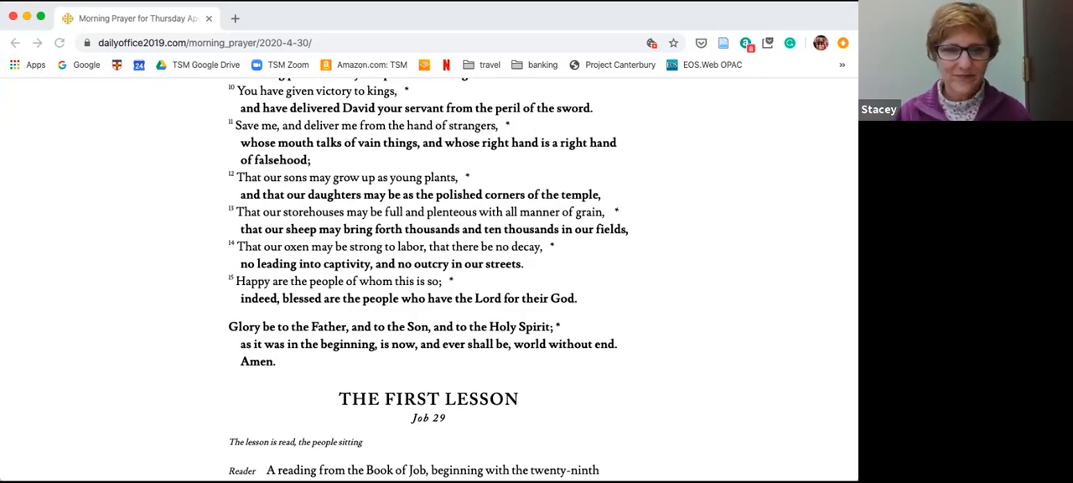
{"action": "scroll", "scroll_direction": "down", "scroll_amount": 3}
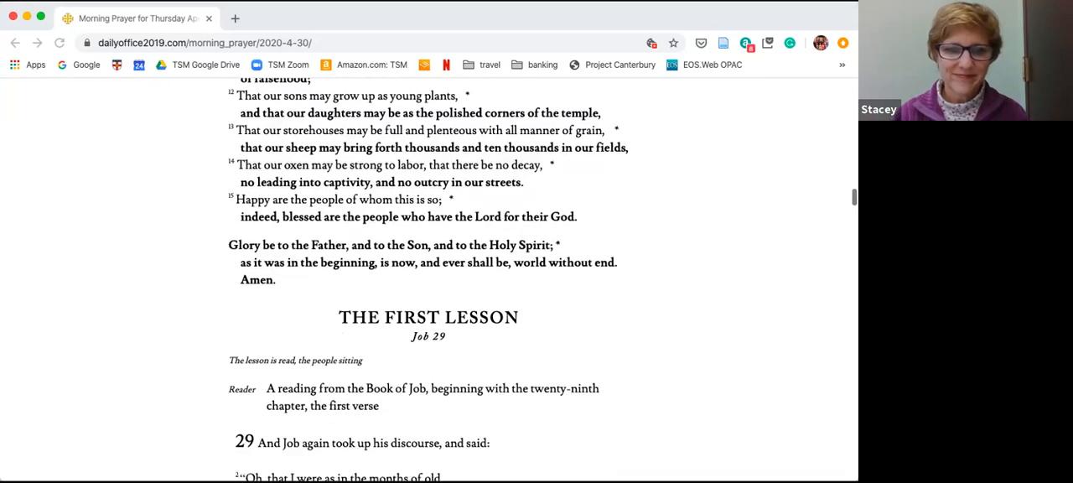
{"action": "scroll", "scroll_direction": "down", "scroll_amount": 3}
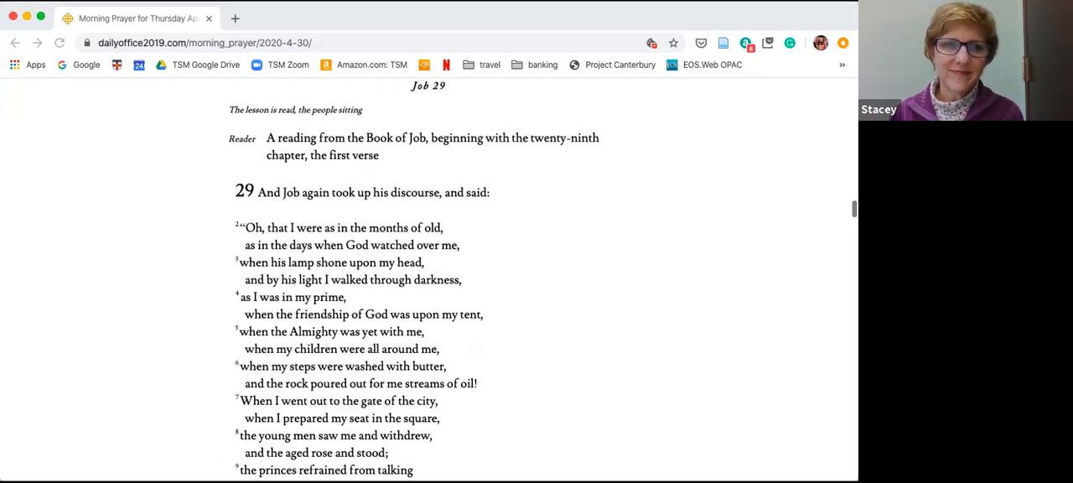
{"action": "scroll", "scroll_direction": "down", "scroll_amount": 3}
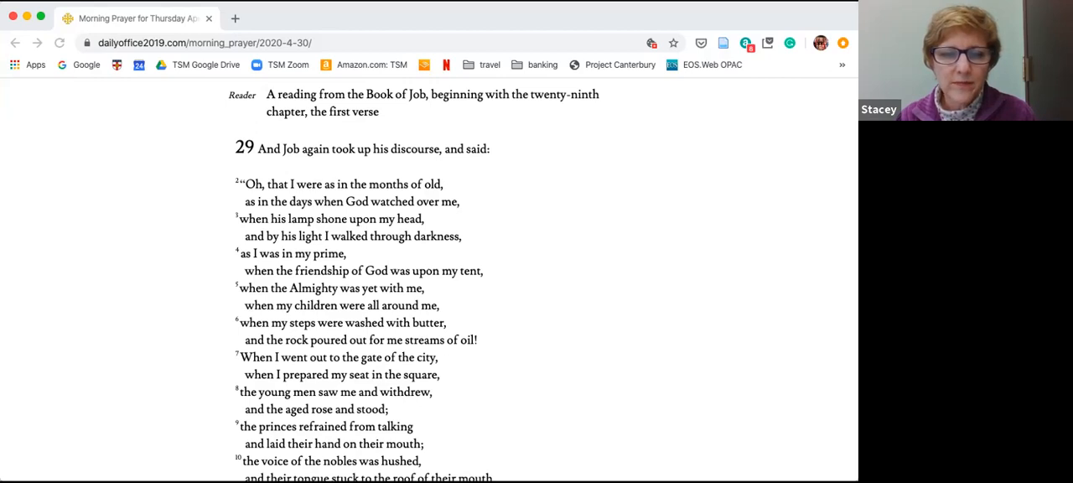
{"action": "scroll", "scroll_direction": "down", "scroll_amount": 3}
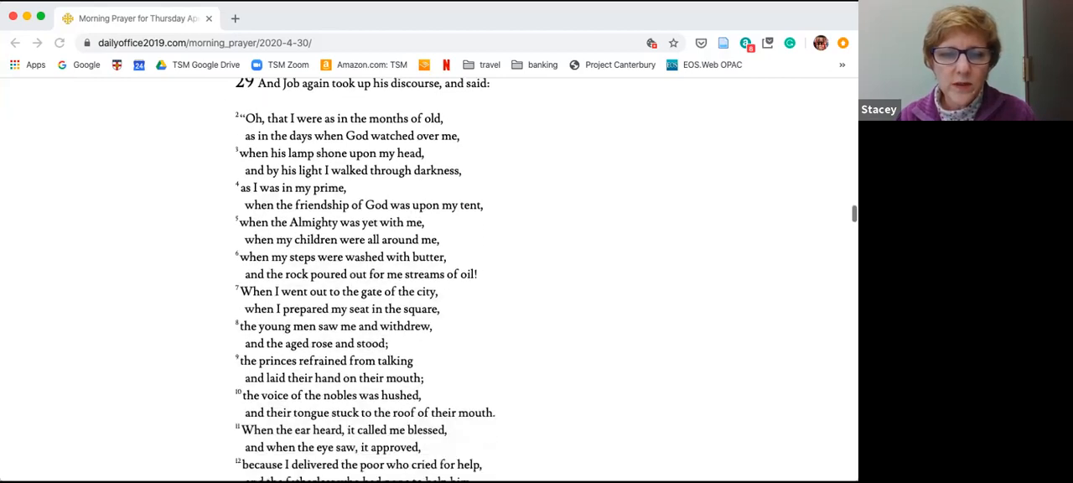
{"action": "scroll", "scroll_direction": "down", "scroll_amount": 3}
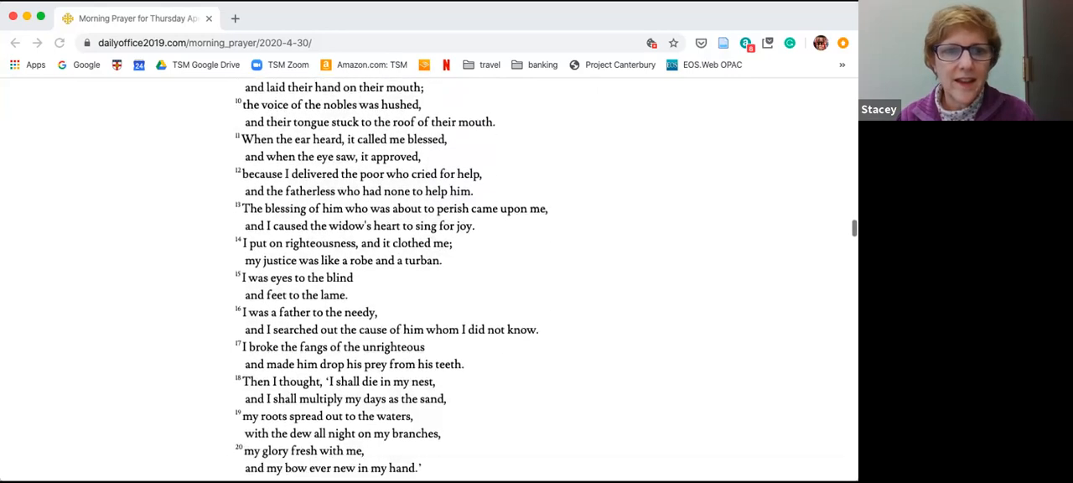
{"action": "scroll", "scroll_direction": "up", "scroll_amount": 3}
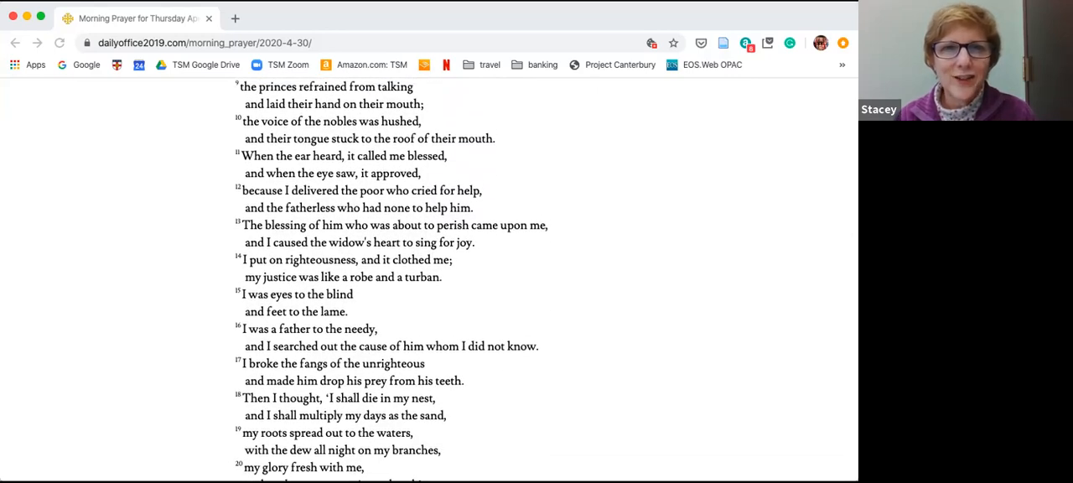
{"action": "scroll", "scroll_direction": "up", "scroll_amount": 3}
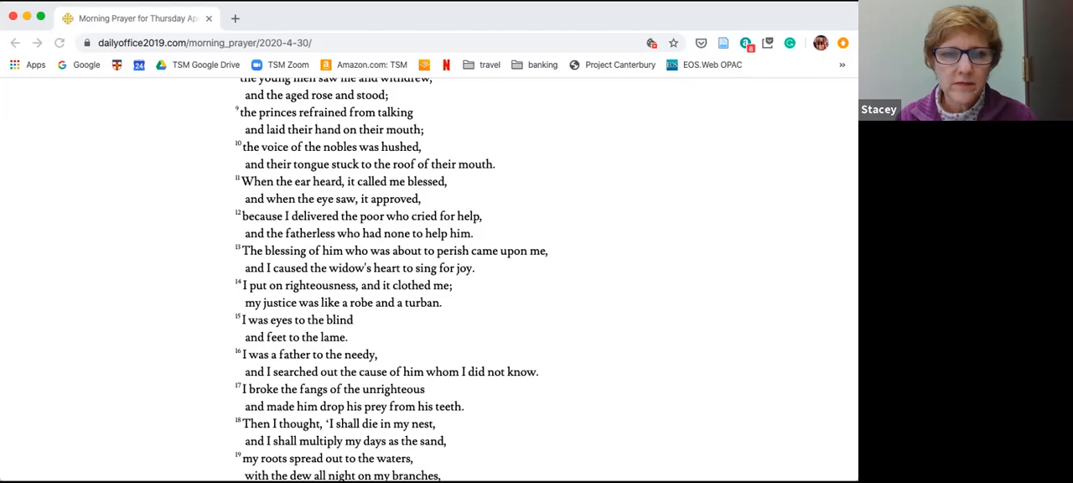
{"action": "scroll", "scroll_direction": "down", "scroll_amount": 3}
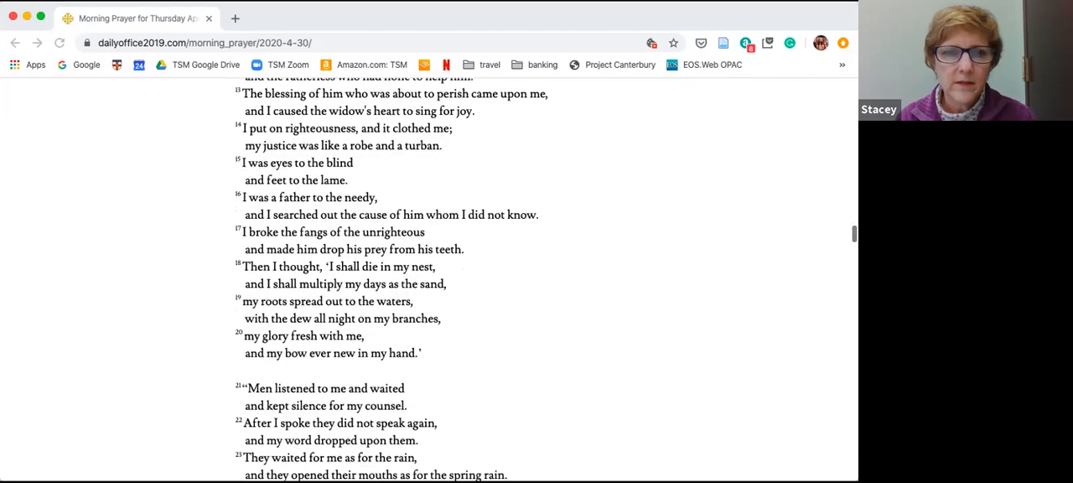
{"action": "scroll", "scroll_direction": "down", "scroll_amount": 3}
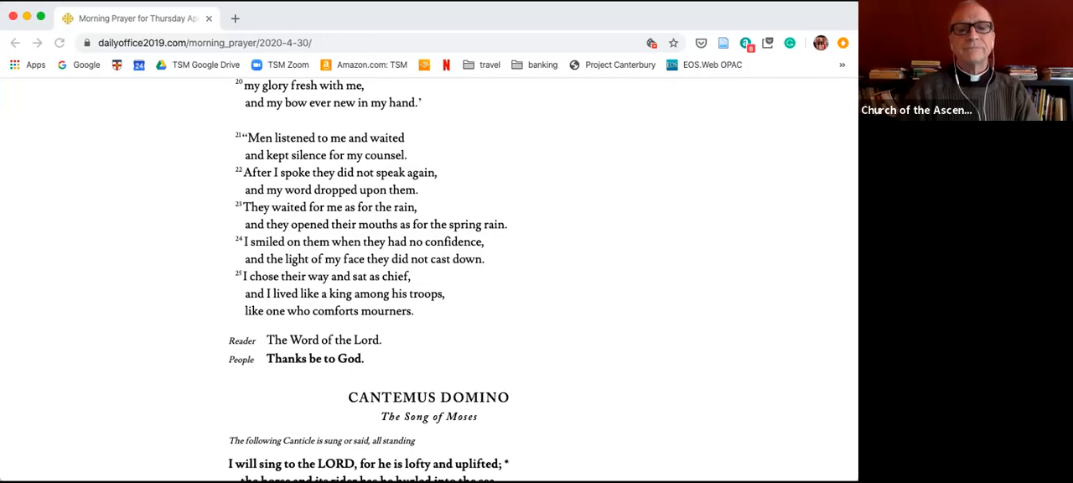
{"action": "scroll", "scroll_direction": "down", "scroll_amount": 3}
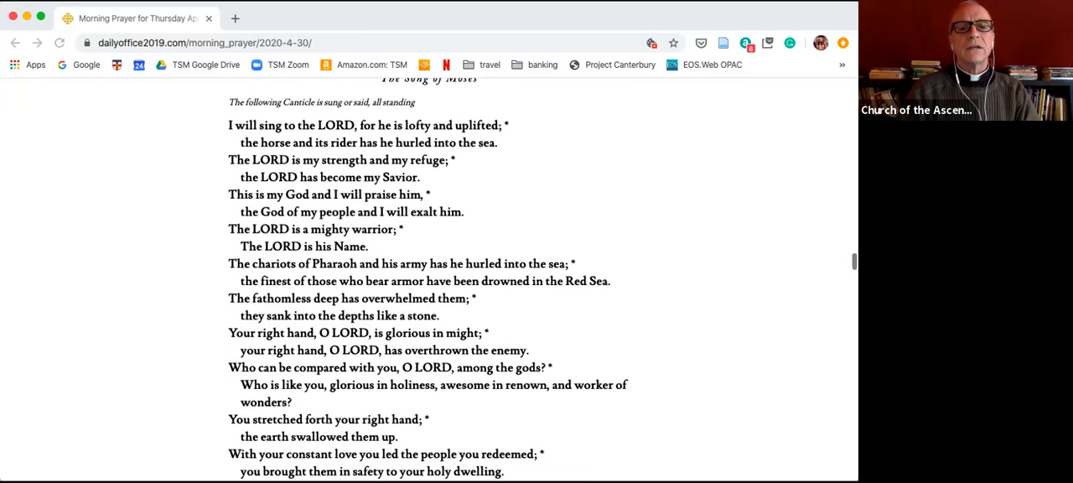
{"action": "scroll", "scroll_direction": "up", "scroll_amount": 3}
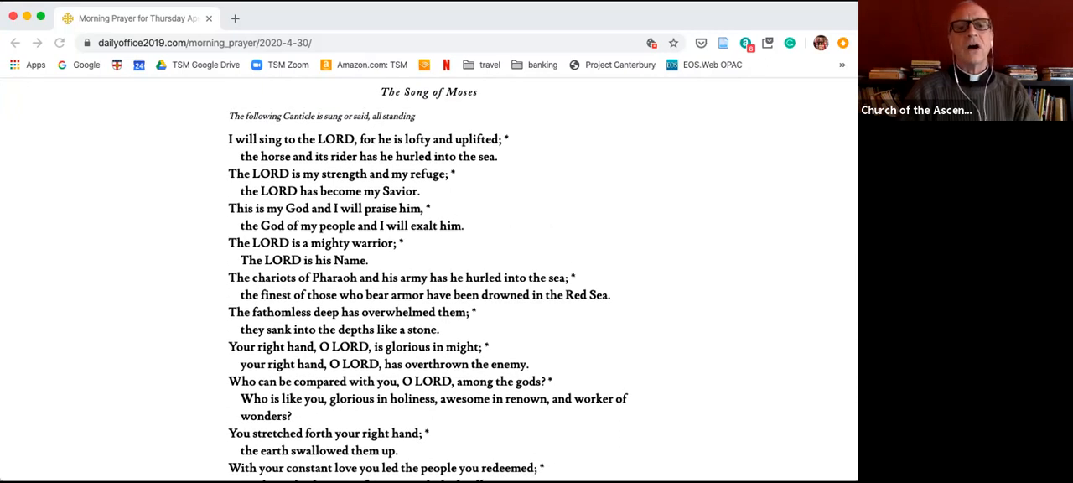
{"action": "scroll", "scroll_direction": "up", "scroll_amount": 3}
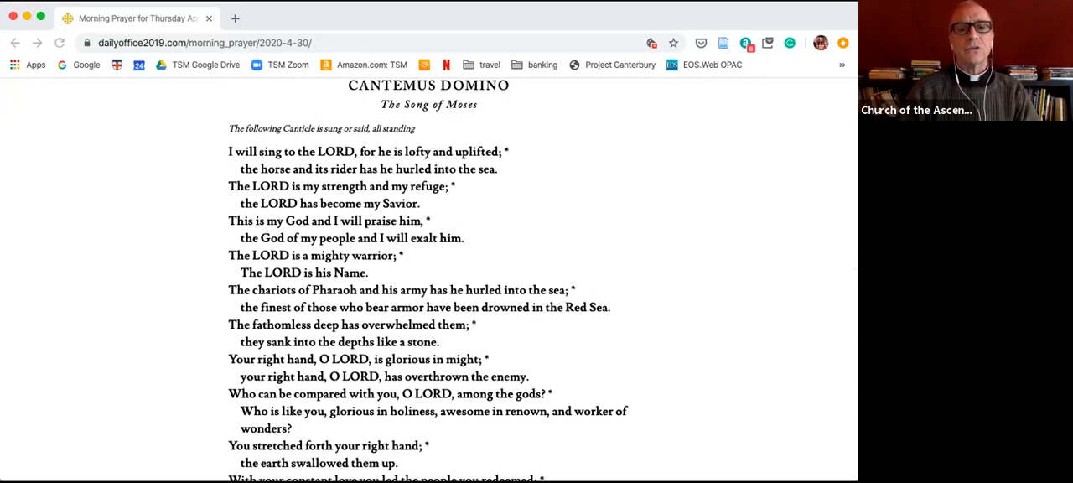
{"action": "scroll", "scroll_direction": "down", "scroll_amount": 3}
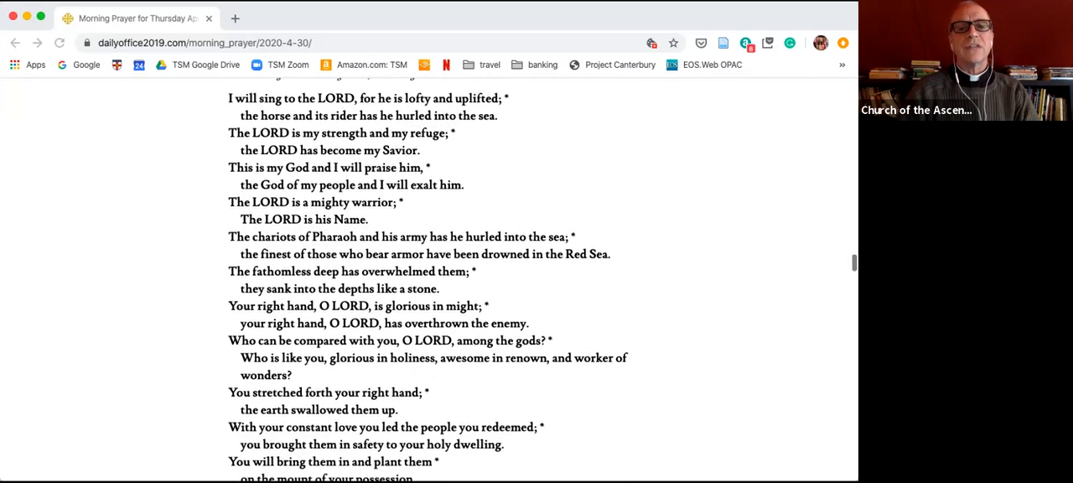
{"action": "scroll", "scroll_direction": "up", "scroll_amount": 3}
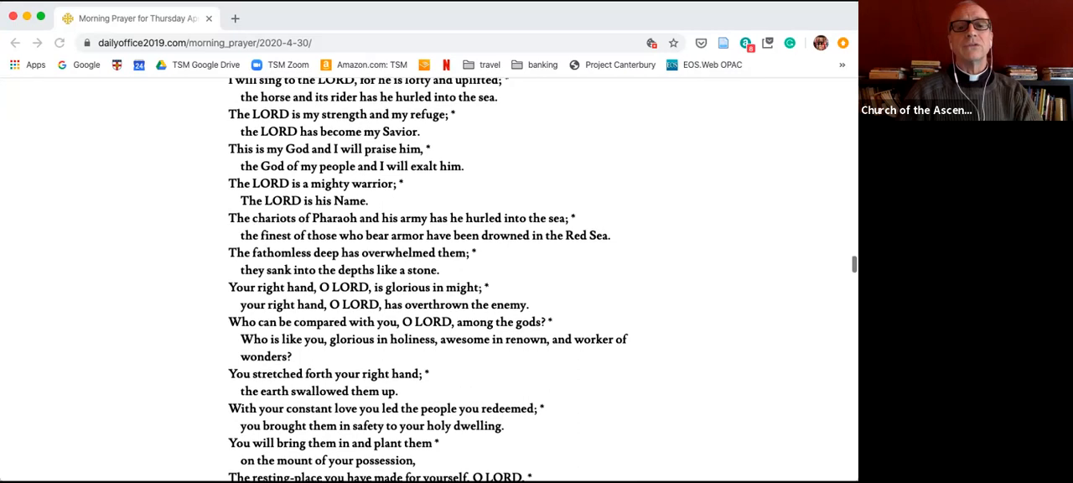
{"action": "scroll", "scroll_direction": "down", "scroll_amount": 3}
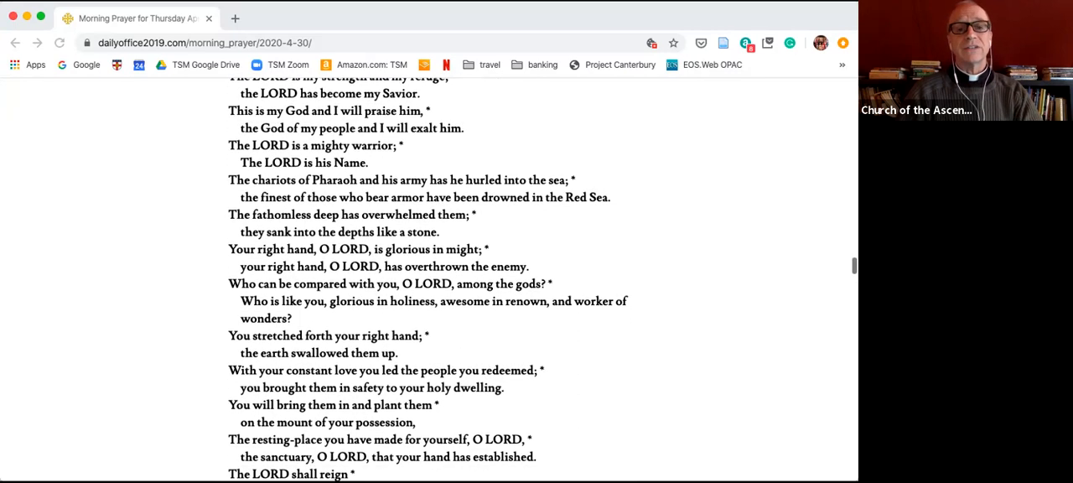
{"action": "scroll", "scroll_direction": "down", "scroll_amount": 3}
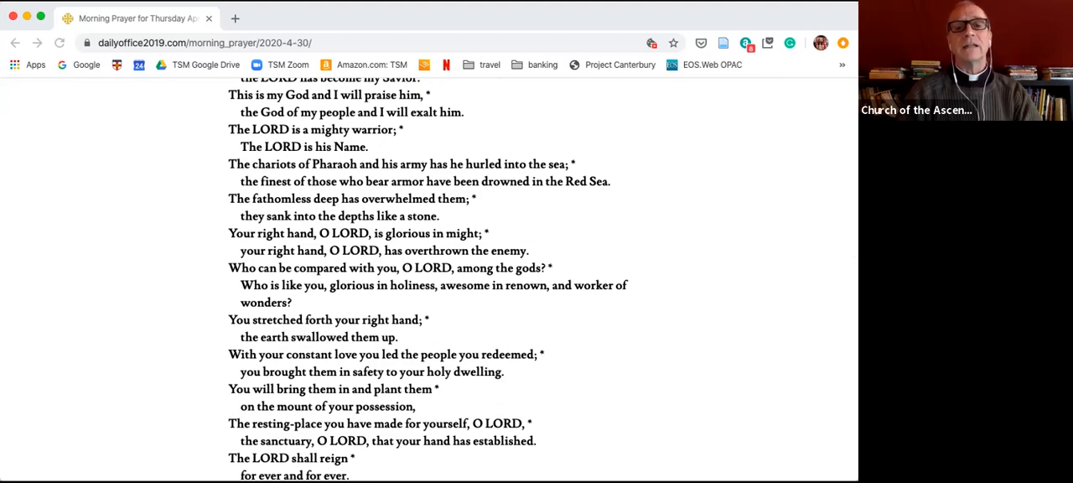
{"action": "scroll", "scroll_direction": "down", "scroll_amount": 3}
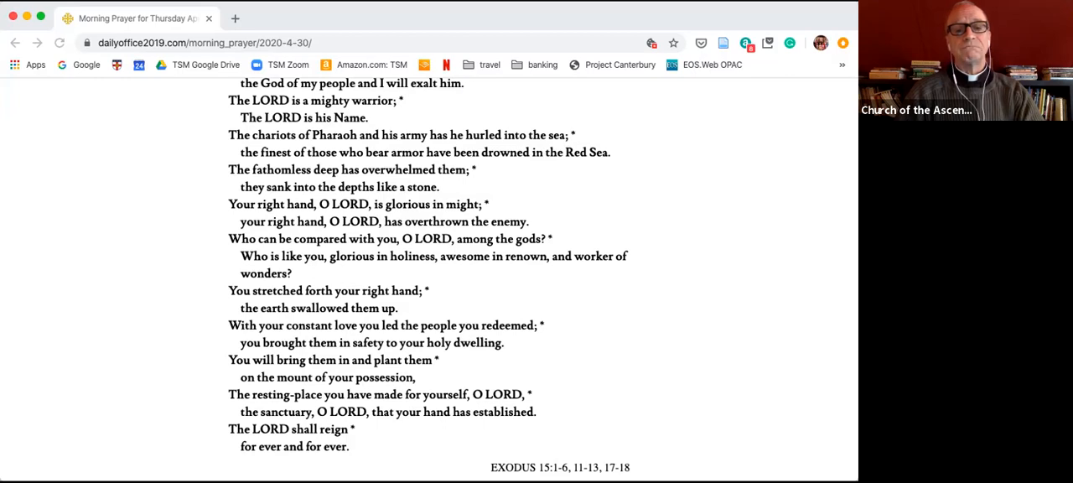
{"action": "scroll", "scroll_direction": "down", "scroll_amount": 3}
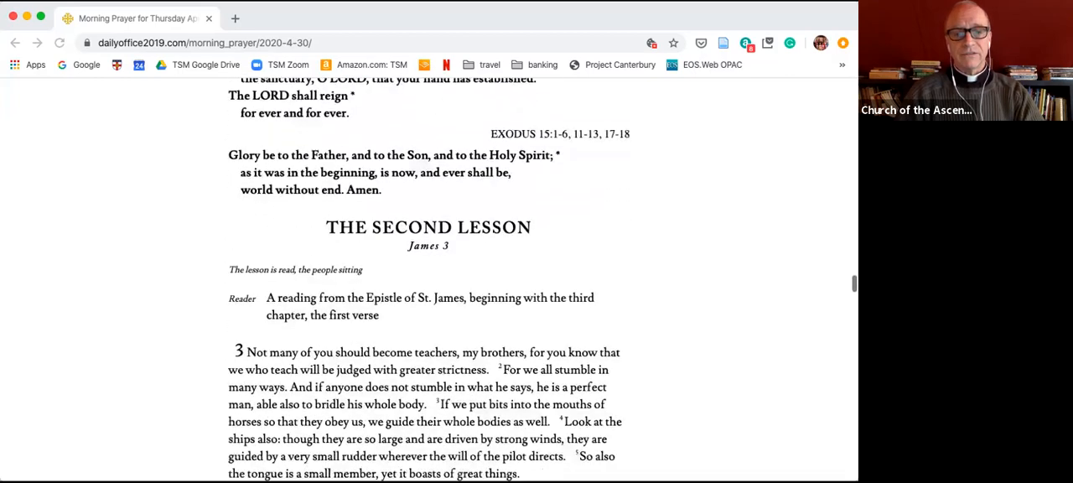
{"action": "scroll", "scroll_direction": "up", "scroll_amount": 3}
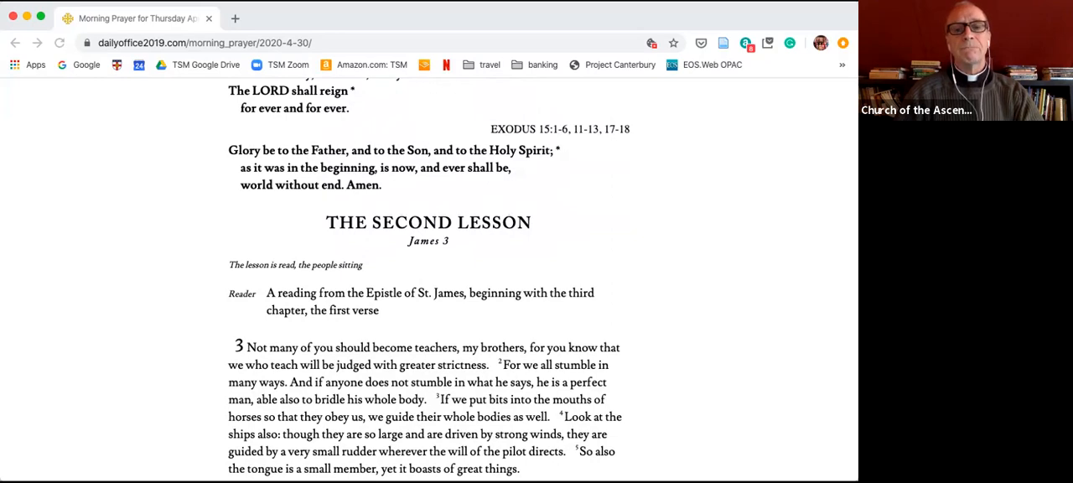
{"action": "scroll", "scroll_direction": "down", "scroll_amount": 3}
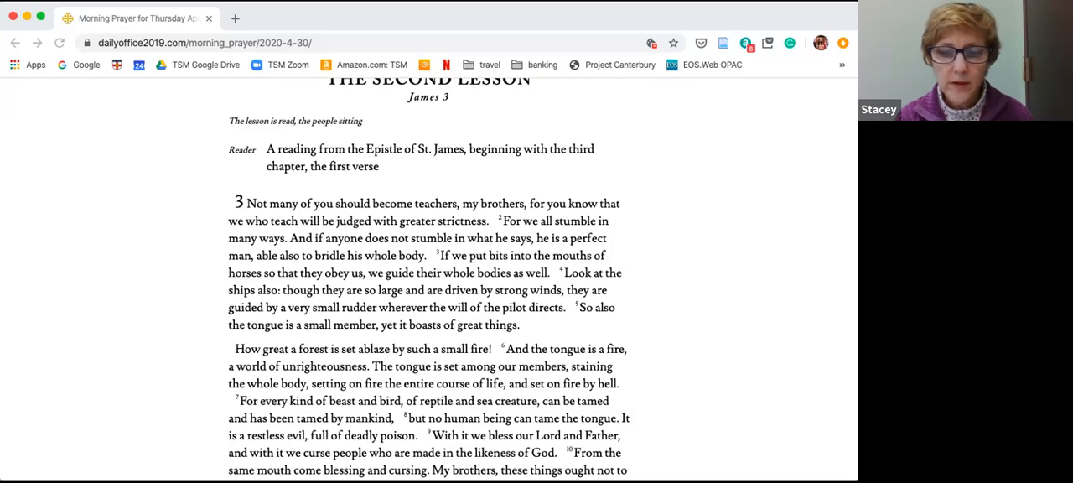
{"action": "scroll", "scroll_direction": "down", "scroll_amount": 3}
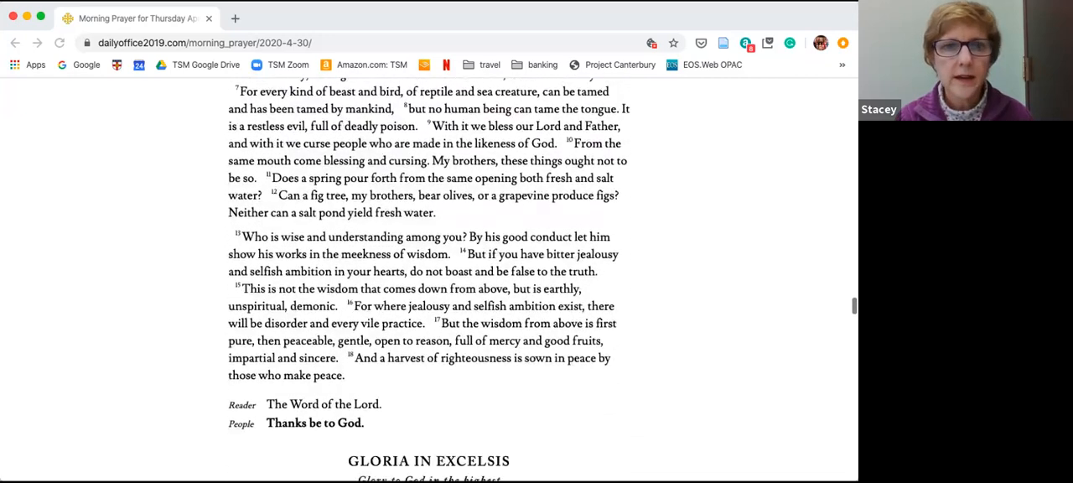
{"action": "scroll", "scroll_direction": "down", "scroll_amount": 3}
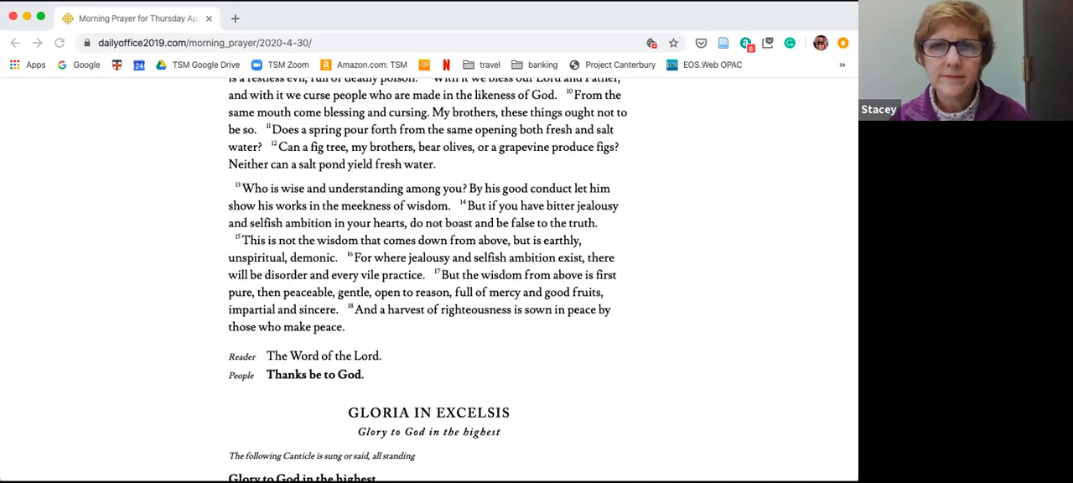
{"action": "scroll", "scroll_direction": "down", "scroll_amount": 3}
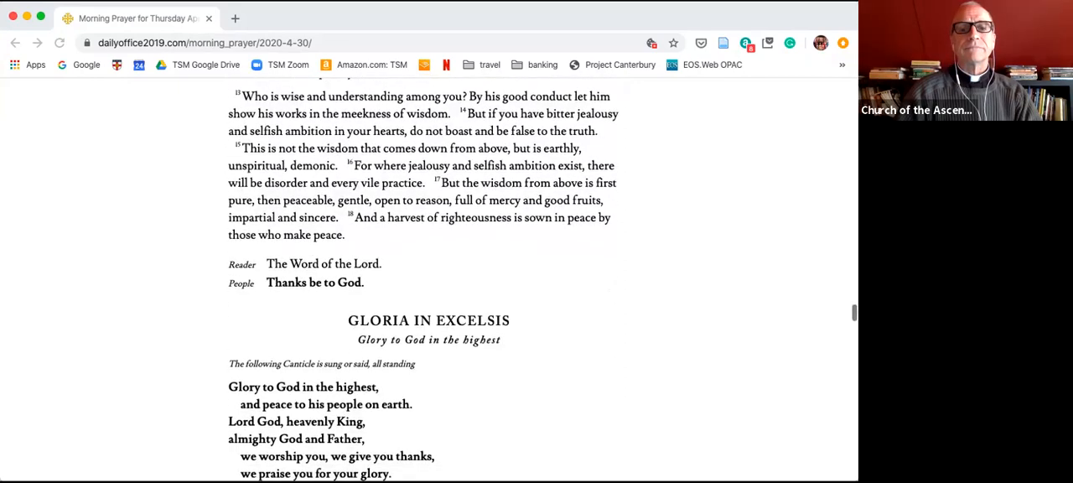
{"action": "scroll", "scroll_direction": "down", "scroll_amount": 3}
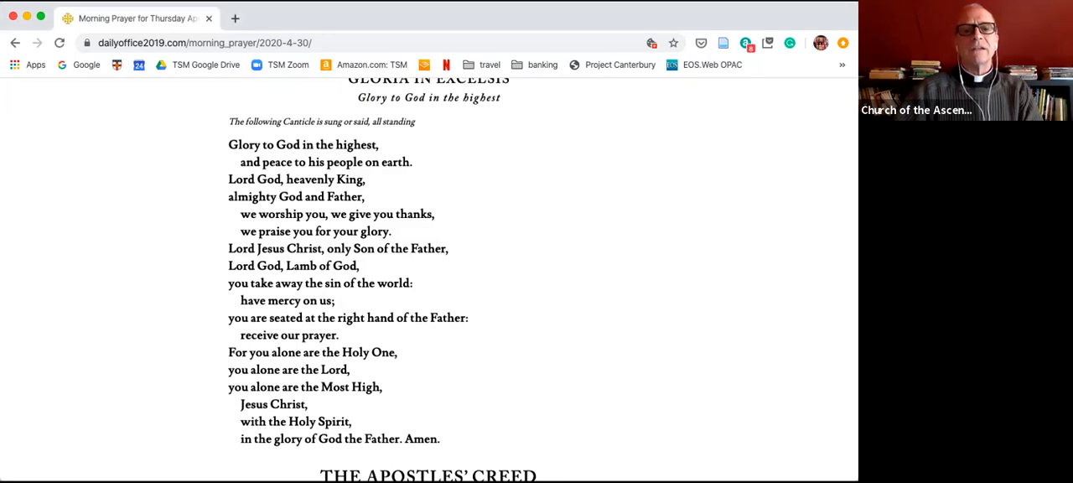
{"action": "scroll", "scroll_direction": "down", "scroll_amount": 3}
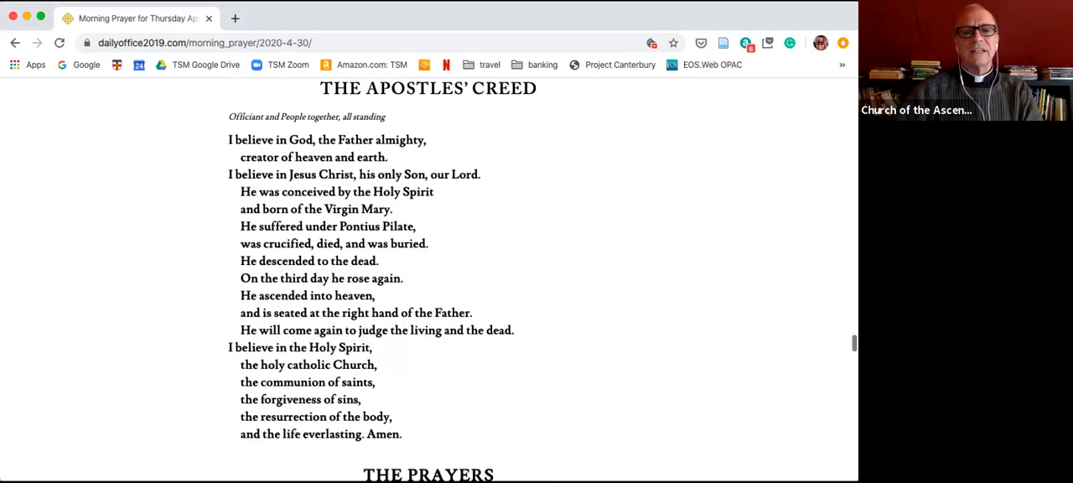
{"action": "scroll", "scroll_direction": "down", "scroll_amount": 3}
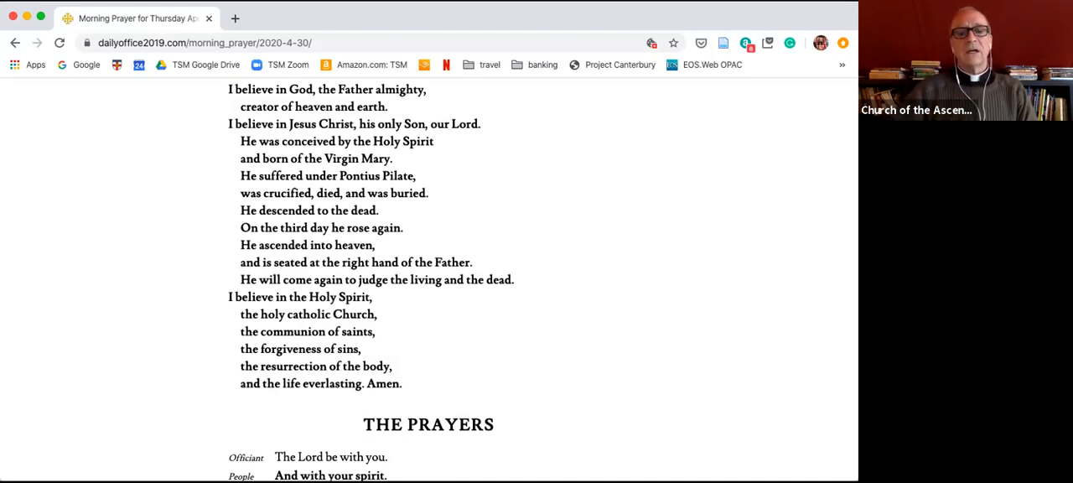
{"action": "scroll", "scroll_direction": "down", "scroll_amount": 3}
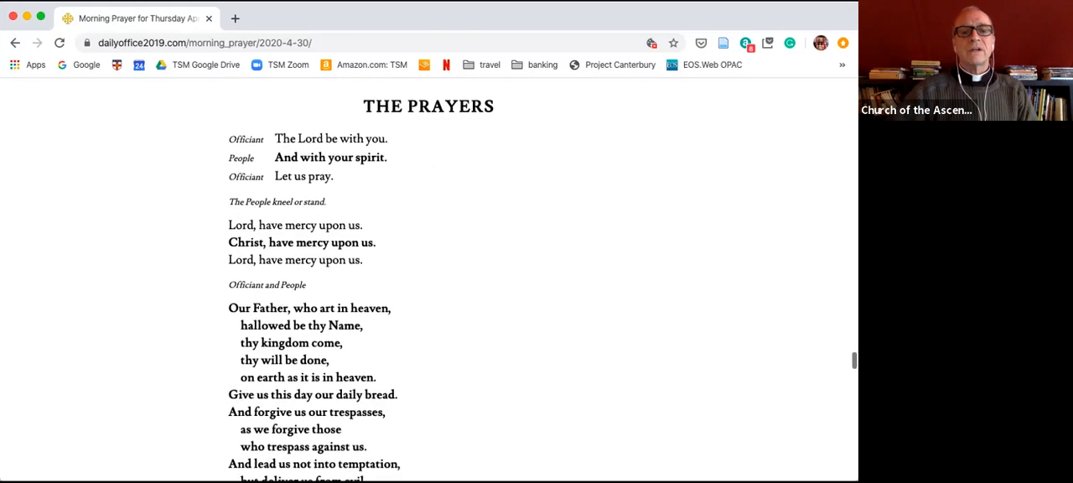
{"action": "scroll", "scroll_direction": "down", "scroll_amount": 3}
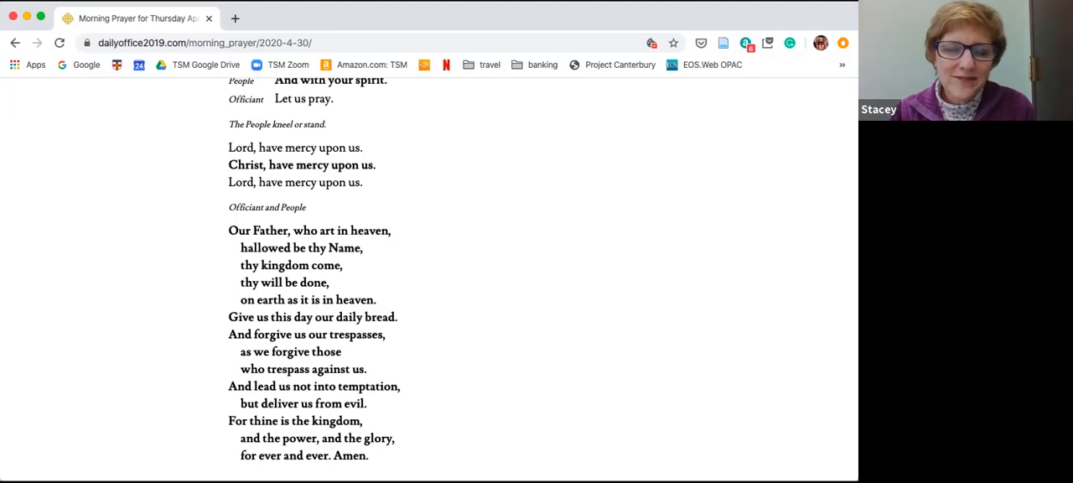
{"action": "scroll", "scroll_direction": "down", "scroll_amount": 3}
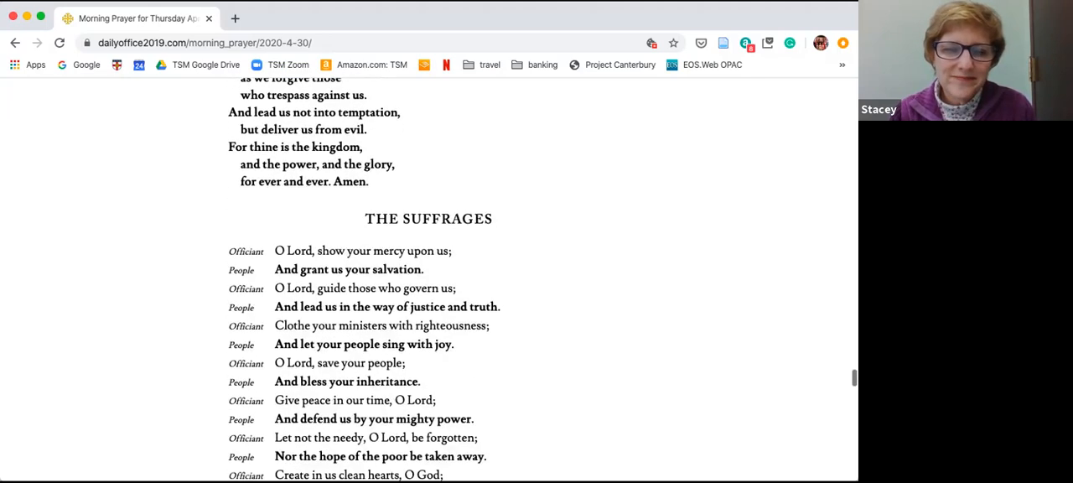
{"action": "scroll", "scroll_direction": "down", "scroll_amount": 3}
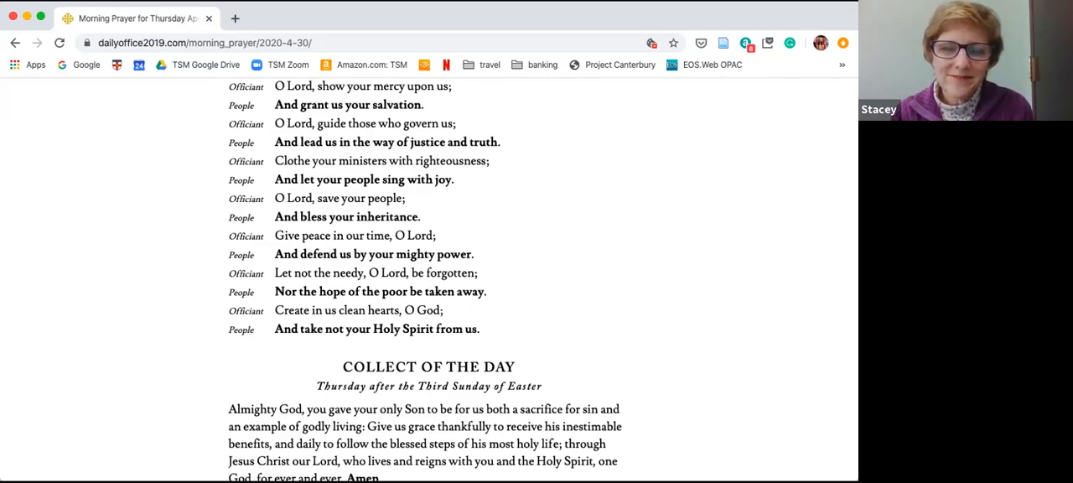
{"action": "scroll", "scroll_direction": "down", "scroll_amount": 3}
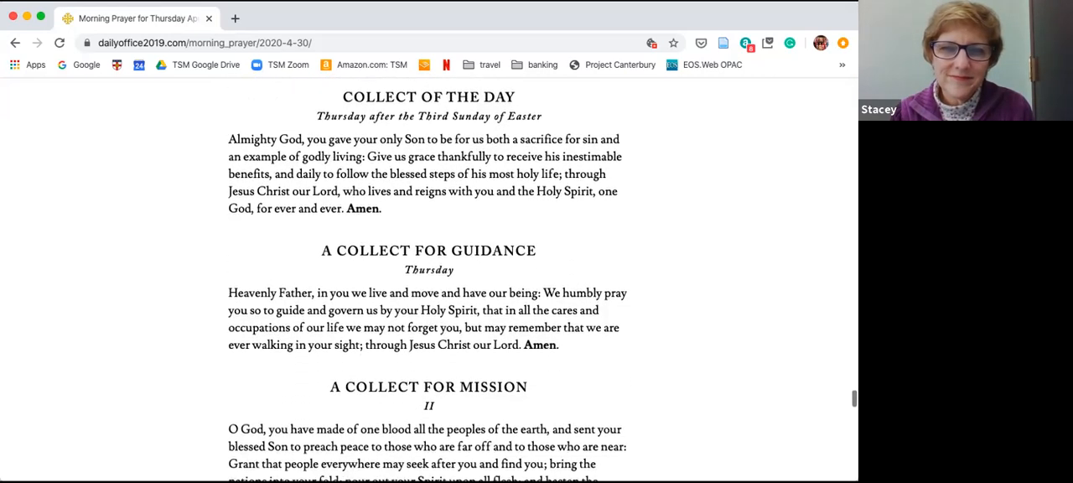
{"action": "scroll", "scroll_direction": "down", "scroll_amount": 3}
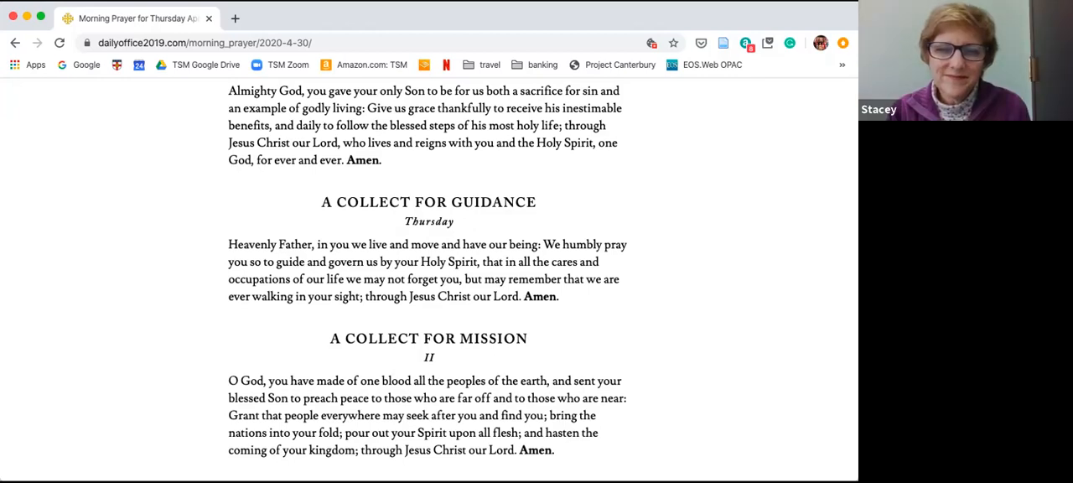
{"action": "scroll", "scroll_direction": "down", "scroll_amount": 3}
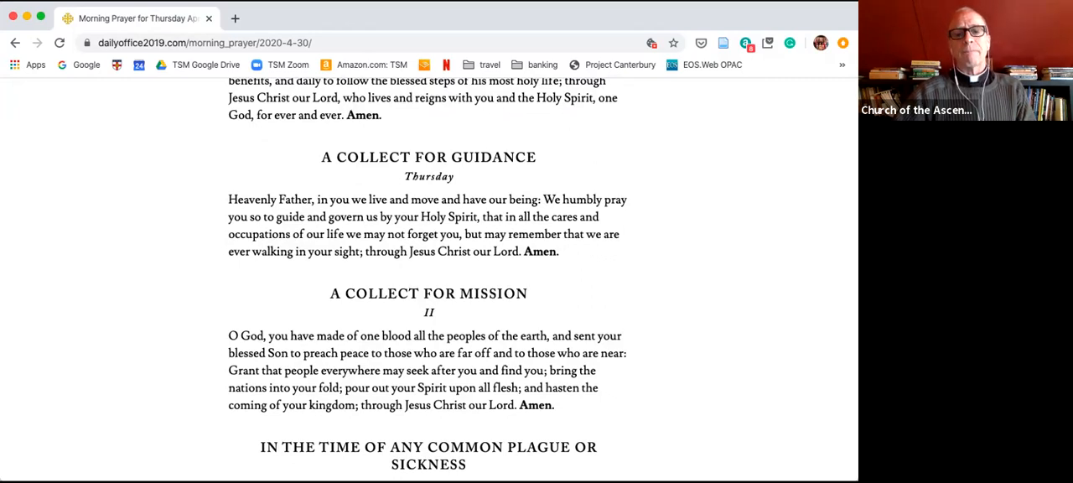
{"action": "scroll", "scroll_direction": "down", "scroll_amount": 3}
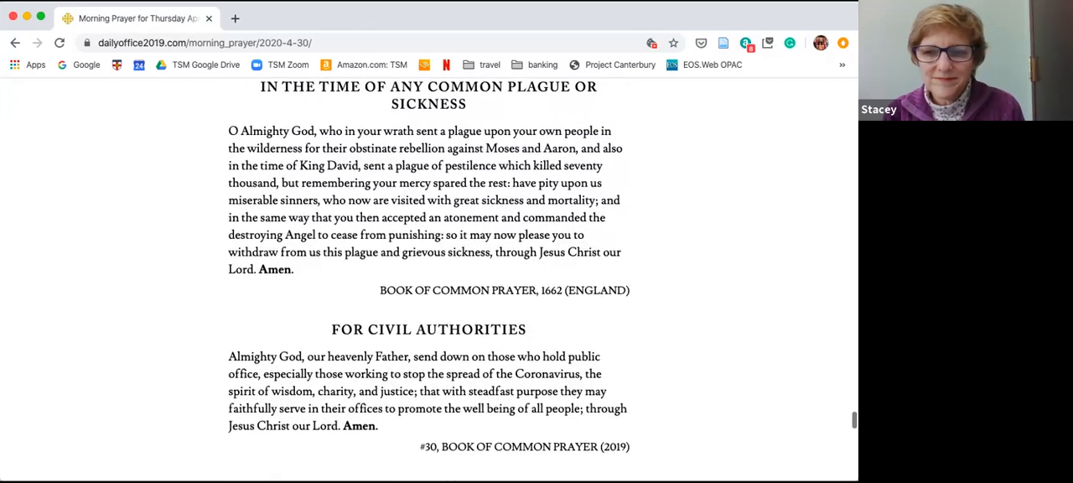
{"action": "scroll", "scroll_direction": "down", "scroll_amount": 3}
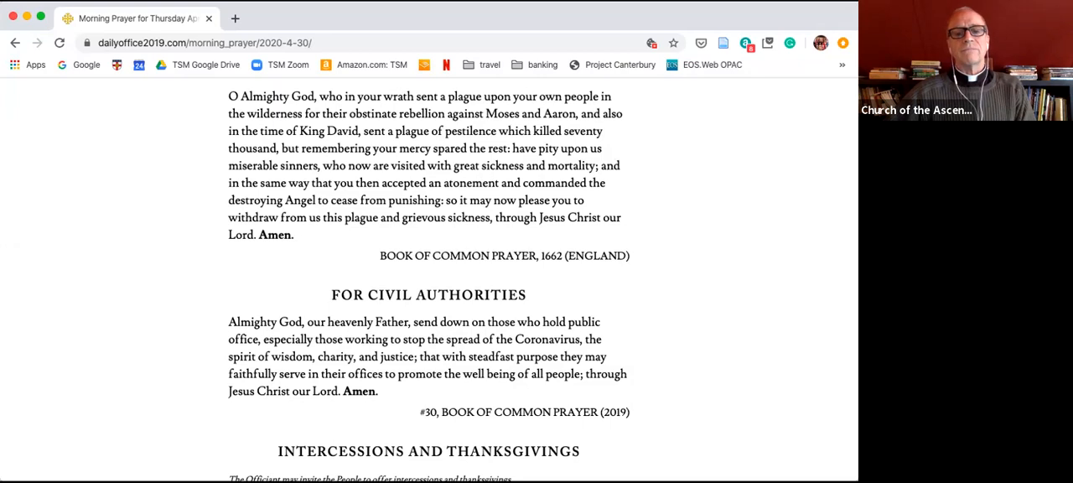
{"action": "scroll", "scroll_direction": "down", "scroll_amount": 3}
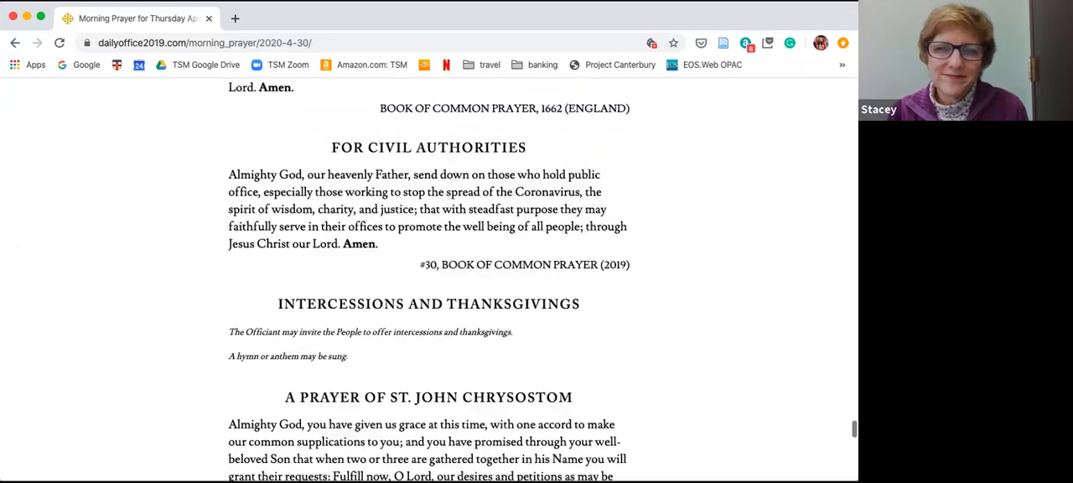
{"action": "scroll", "scroll_direction": "down", "scroll_amount": 3}
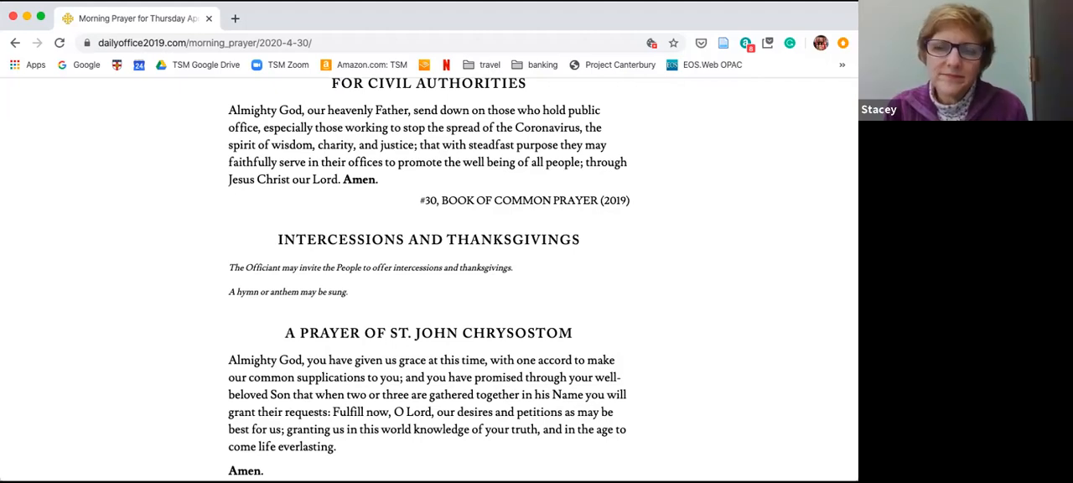
{"action": "scroll", "scroll_direction": "down", "scroll_amount": 3}
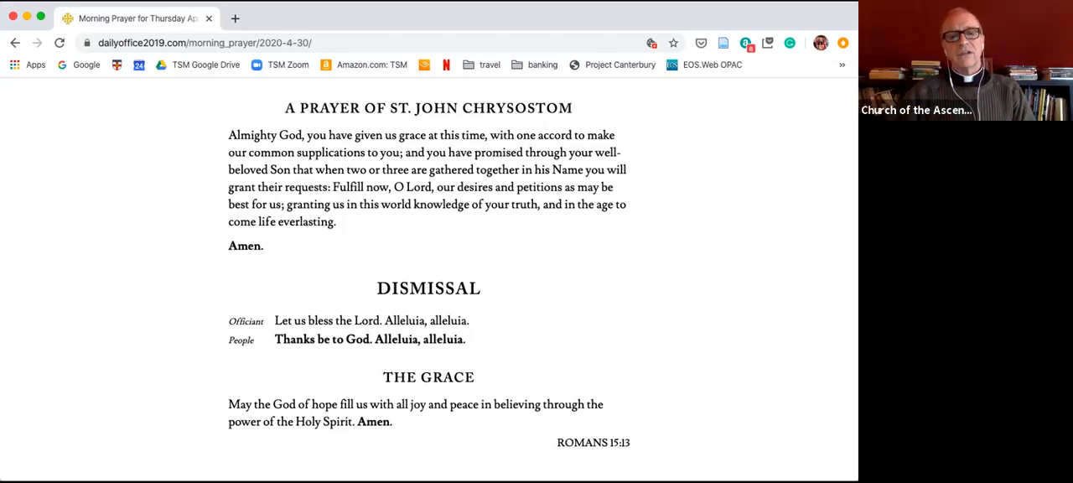
{"action": "scroll", "scroll_direction": "down", "scroll_amount": 3}
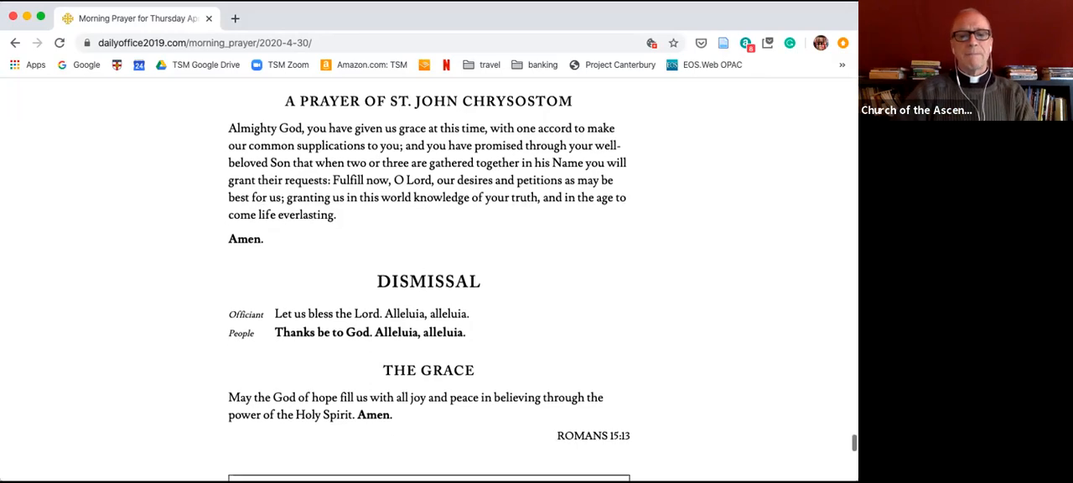
{"action": "scroll", "scroll_direction": "down", "scroll_amount": 3}
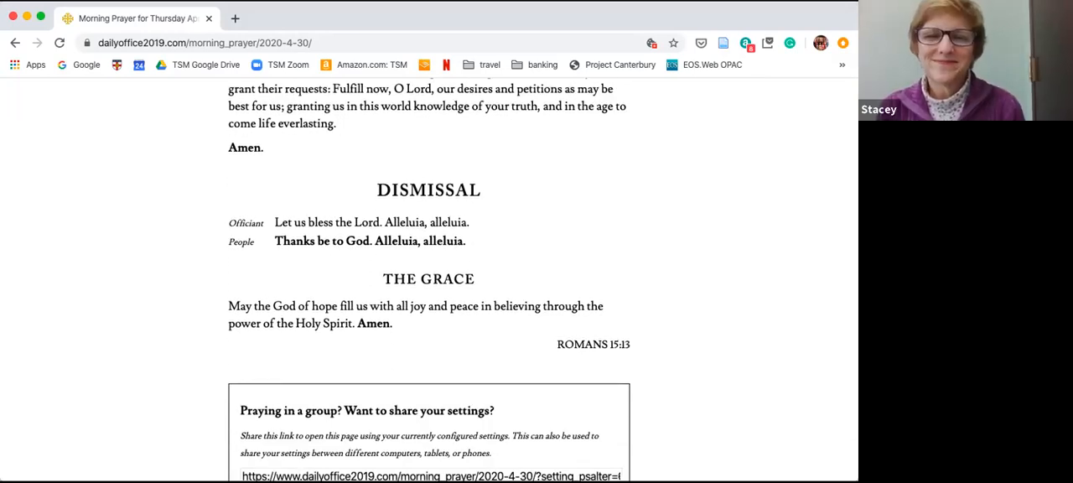